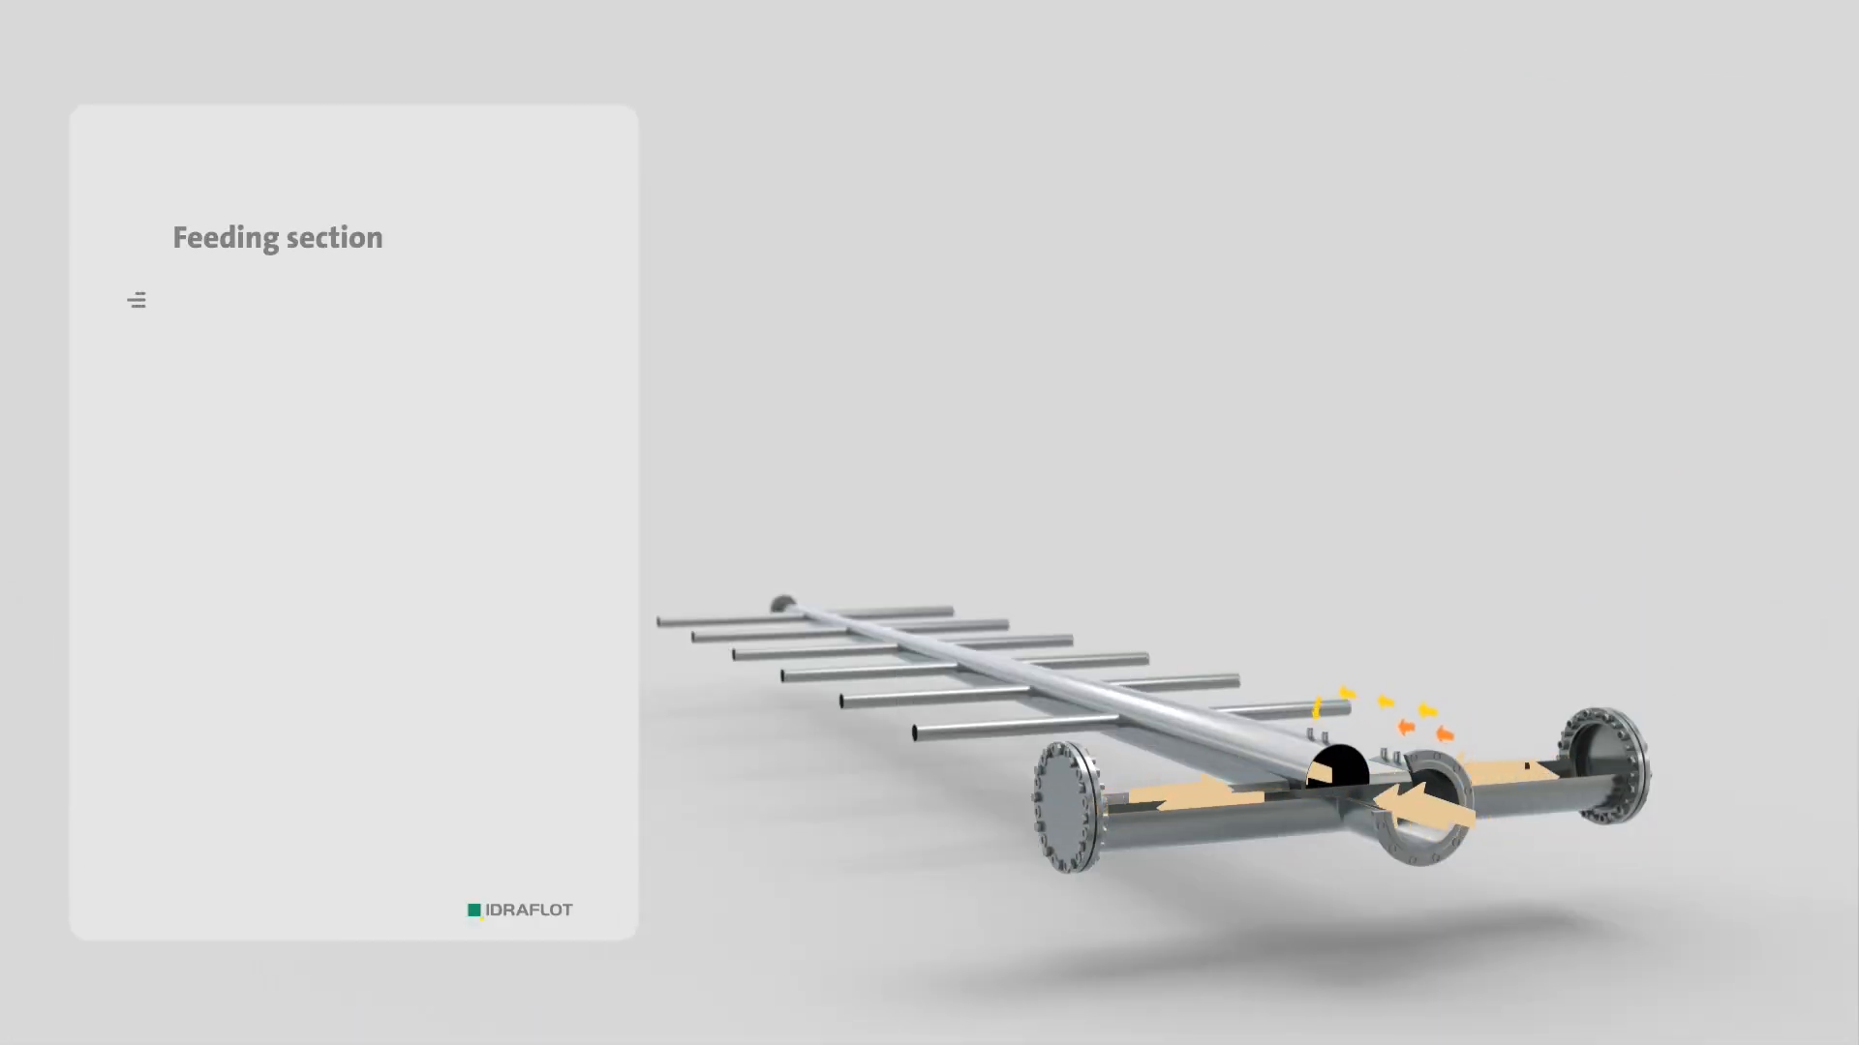
pyautogui.click(135, 300)
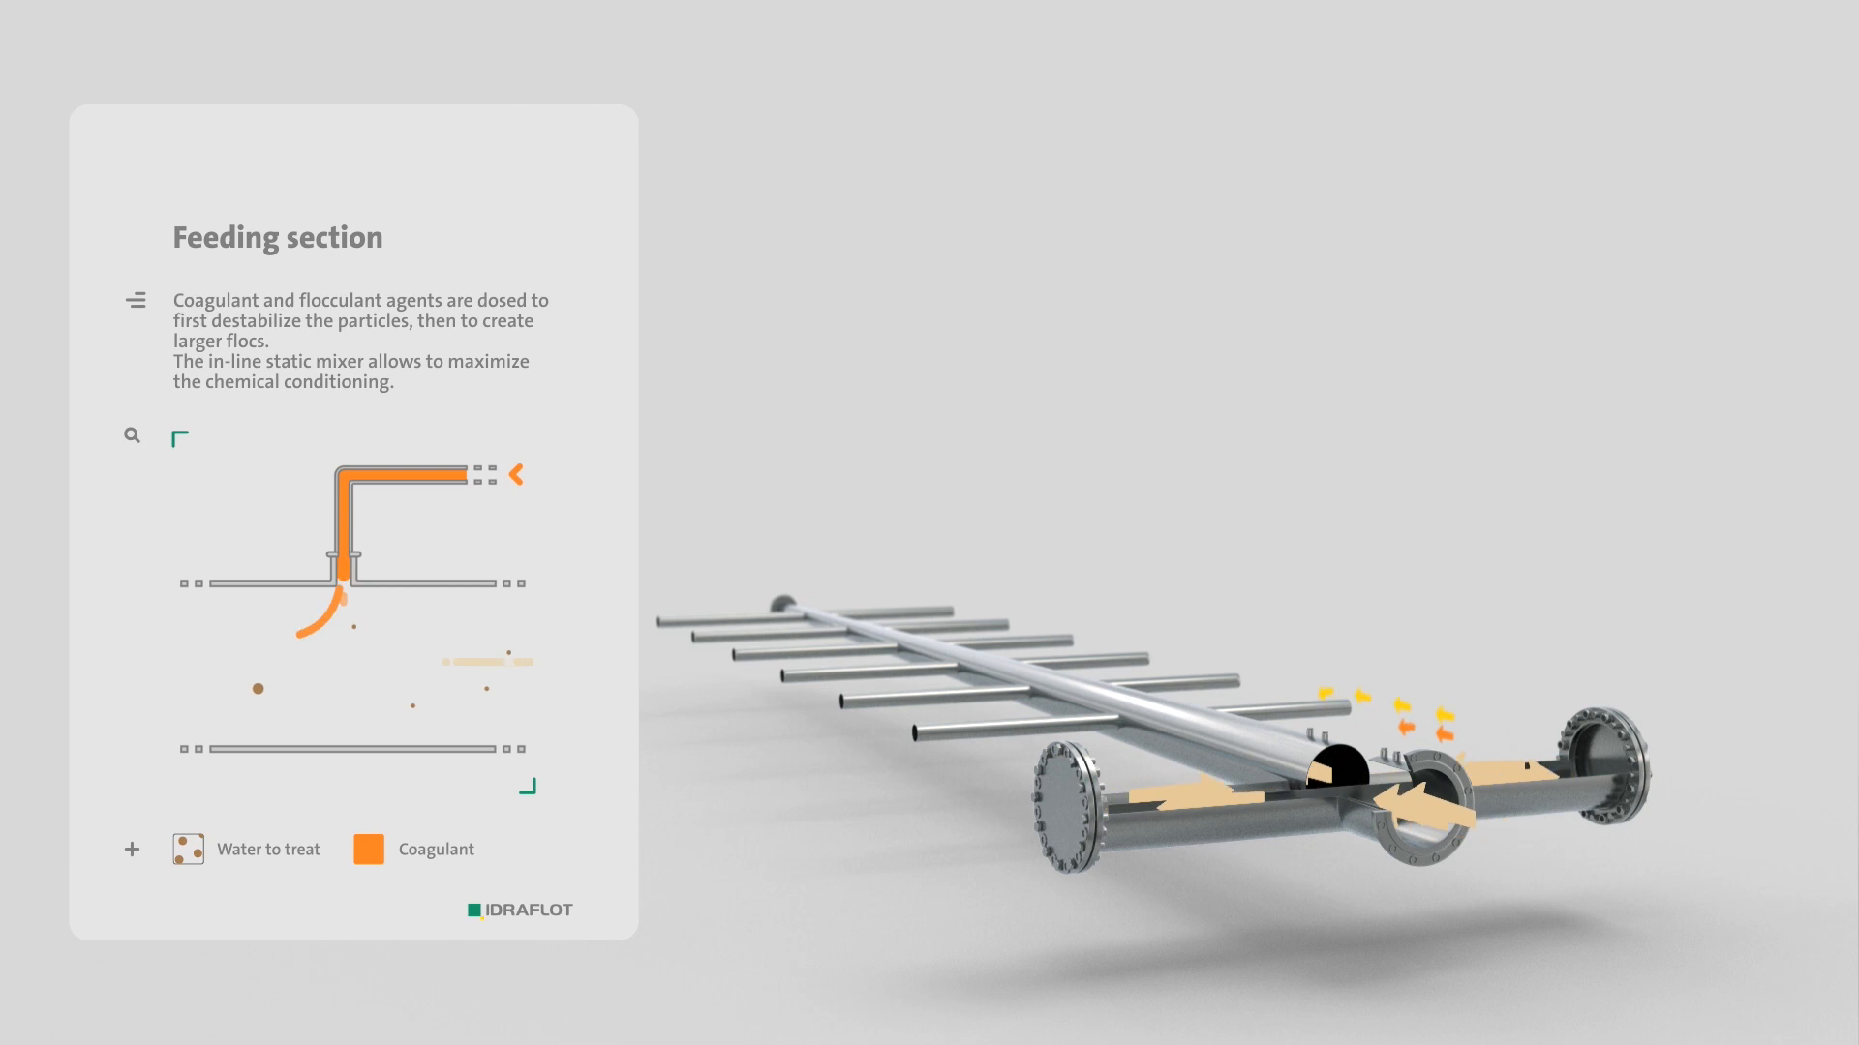